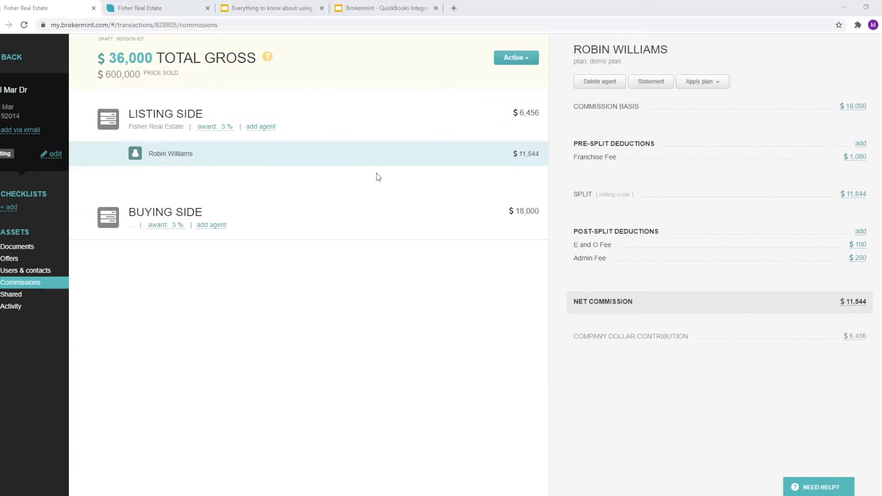
pyautogui.moveTo(221, 151)
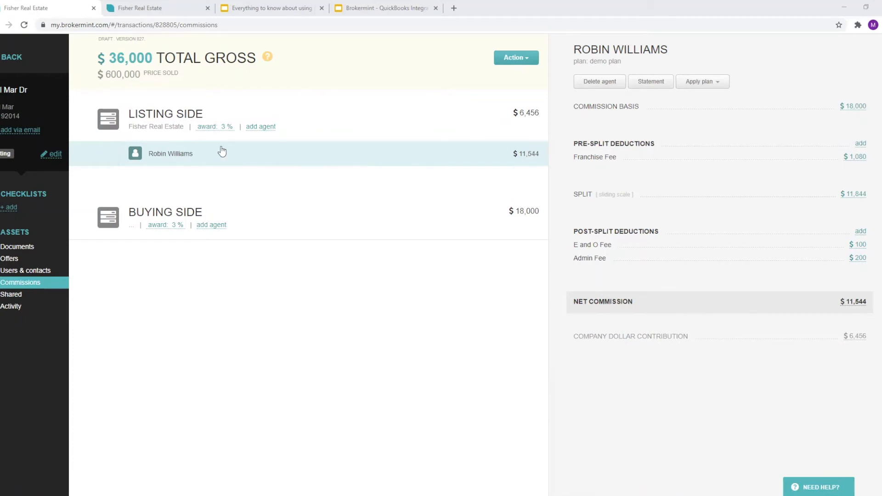
pyautogui.moveTo(533, 162)
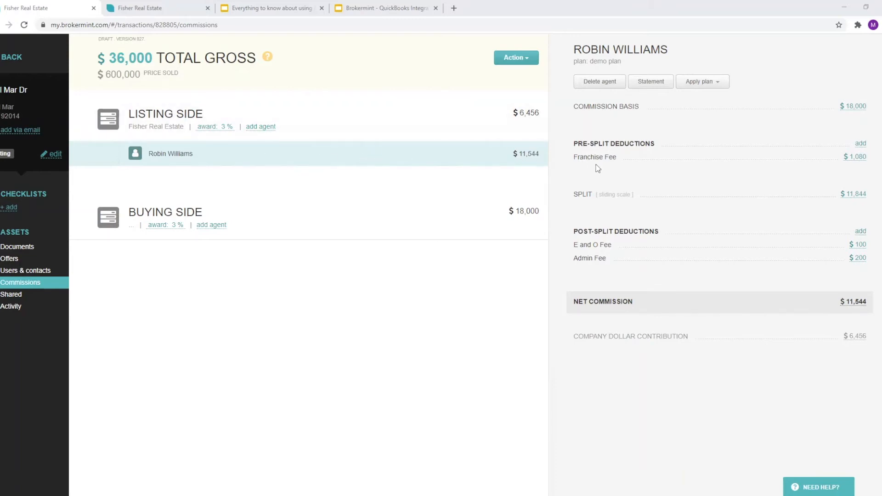
pyautogui.moveTo(570, 265)
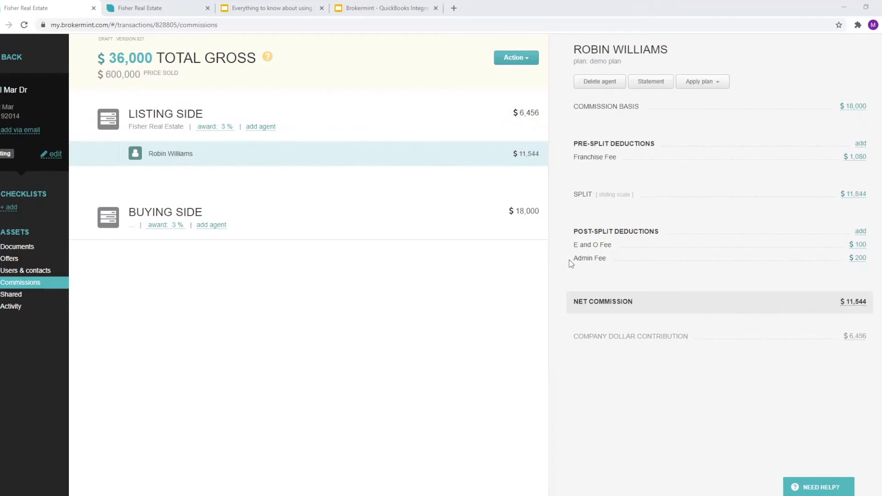
pyautogui.moveTo(563, 215)
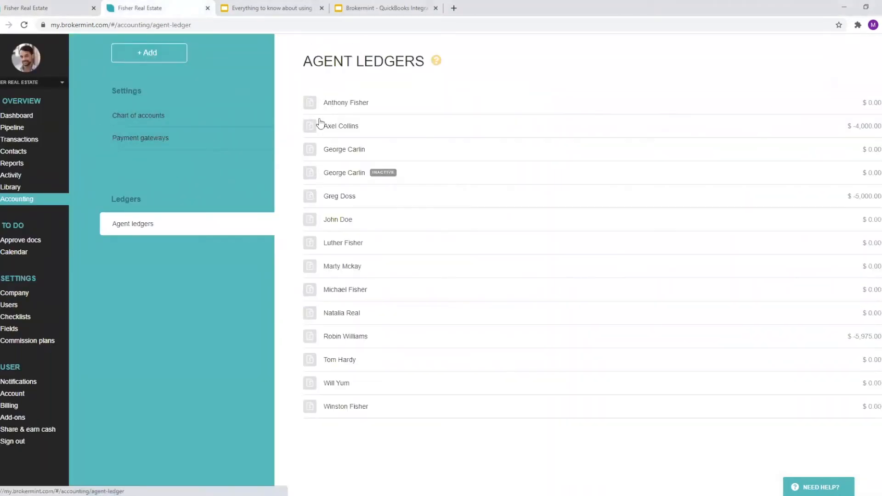
pyautogui.moveTo(302, 172)
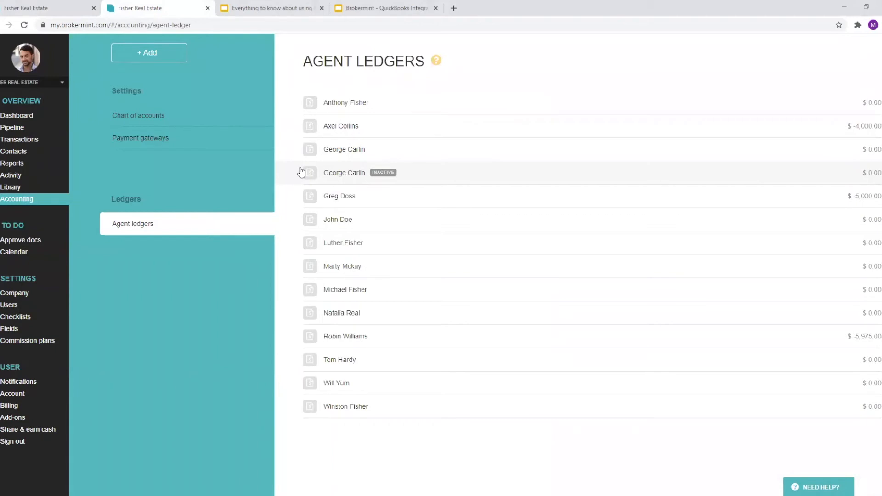
pyautogui.moveTo(353, 126)
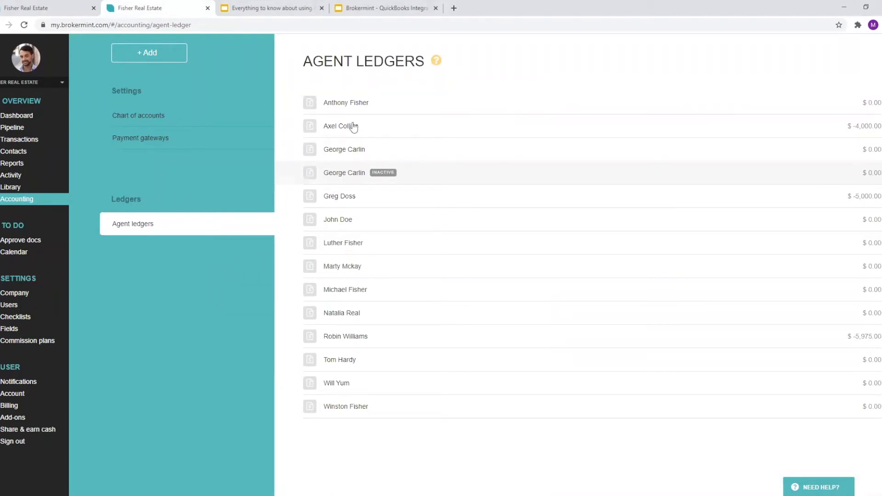
# Step: Open Accounting > Agent ledgers to list every agent with their current balance
pyautogui.click(346, 103)
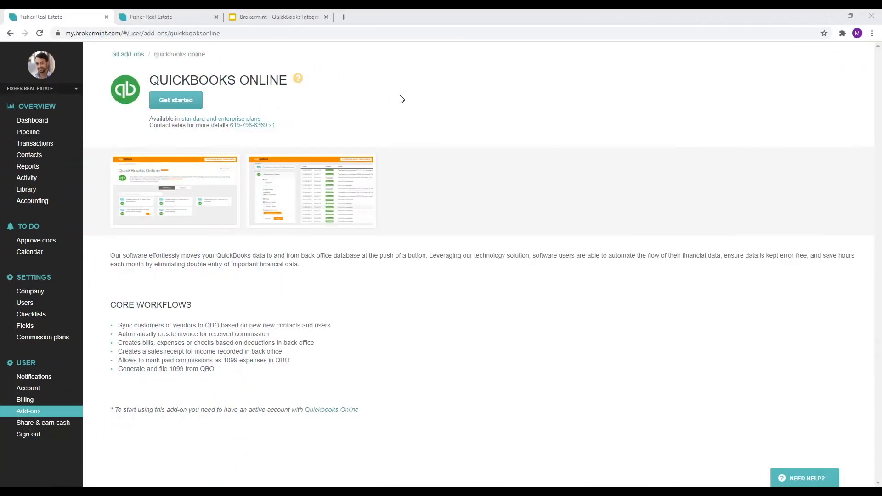
pyautogui.moveTo(380, 114)
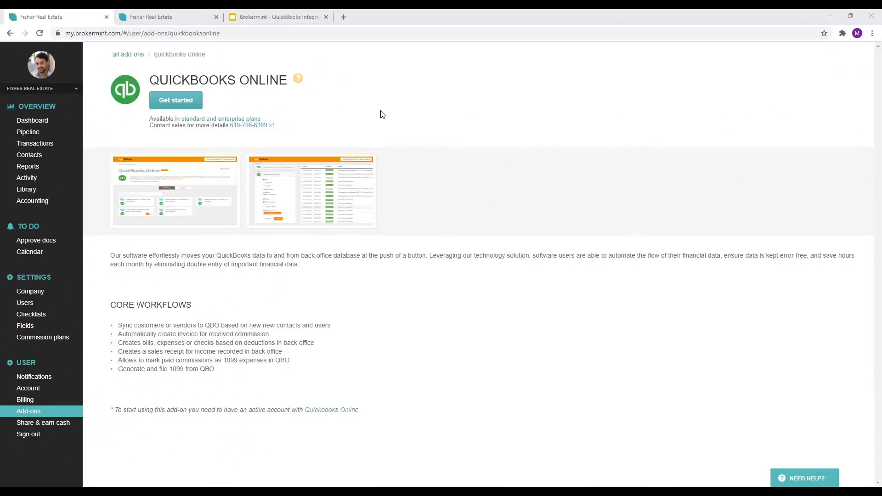
pyautogui.moveTo(121, 323)
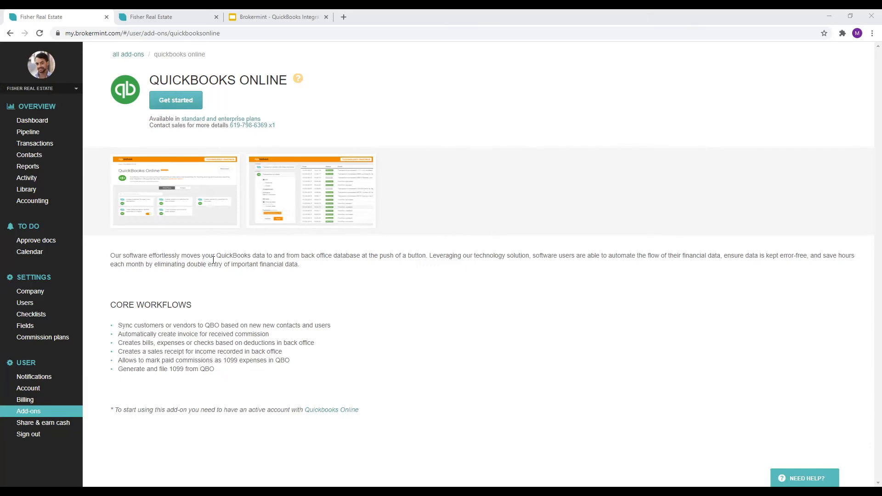
pyautogui.moveTo(228, 98)
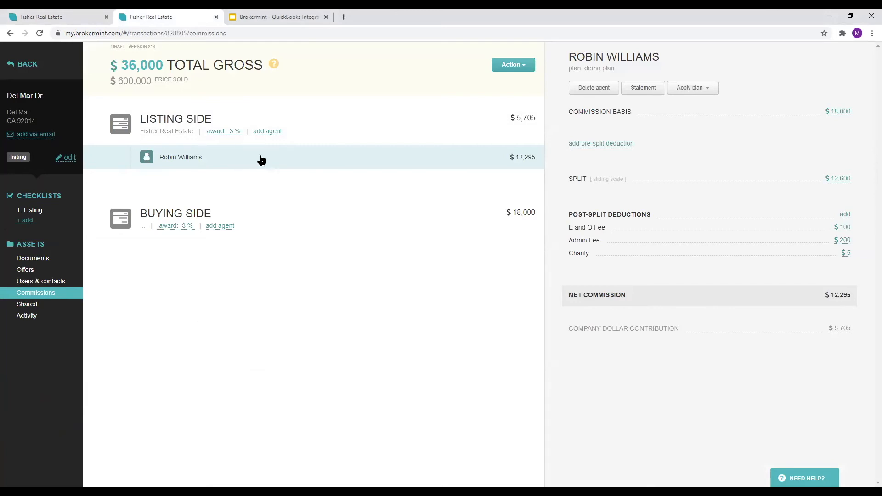
pyautogui.moveTo(523, 160)
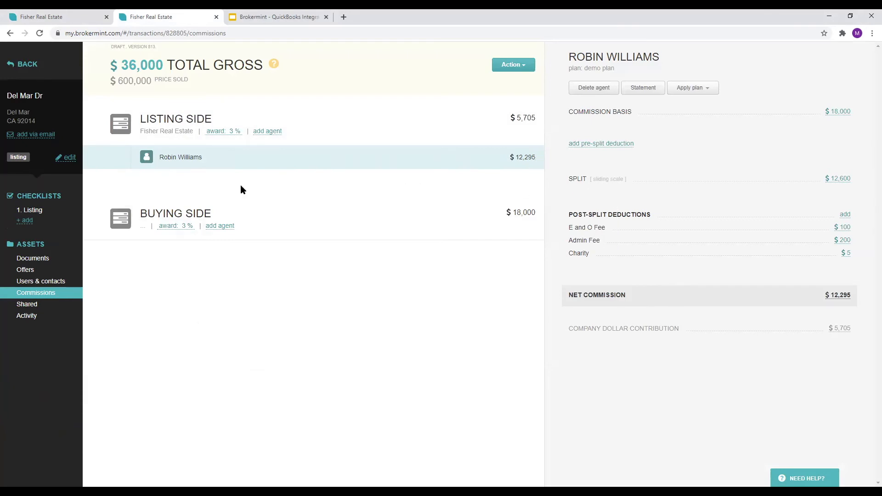
# Step: Close the Del Mar Dr transaction and open invoice #1005 showing zero balance due
pyautogui.click(68, 157)
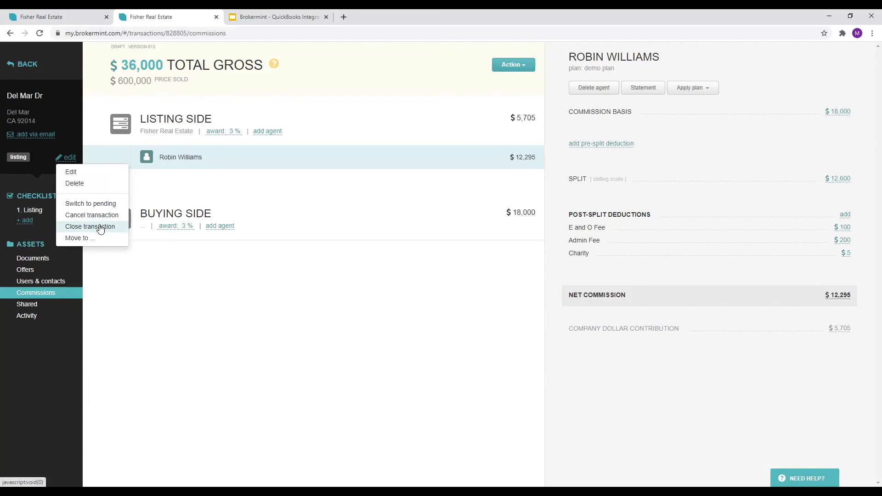
pyautogui.click(275, 16)
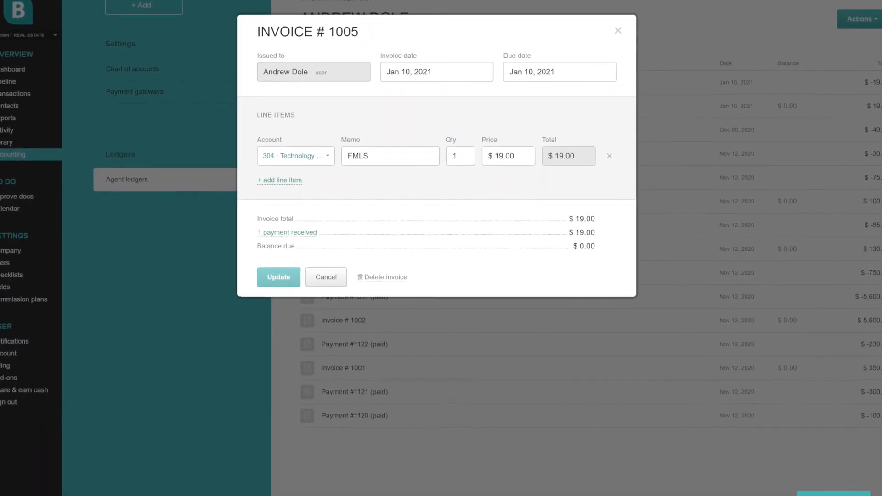